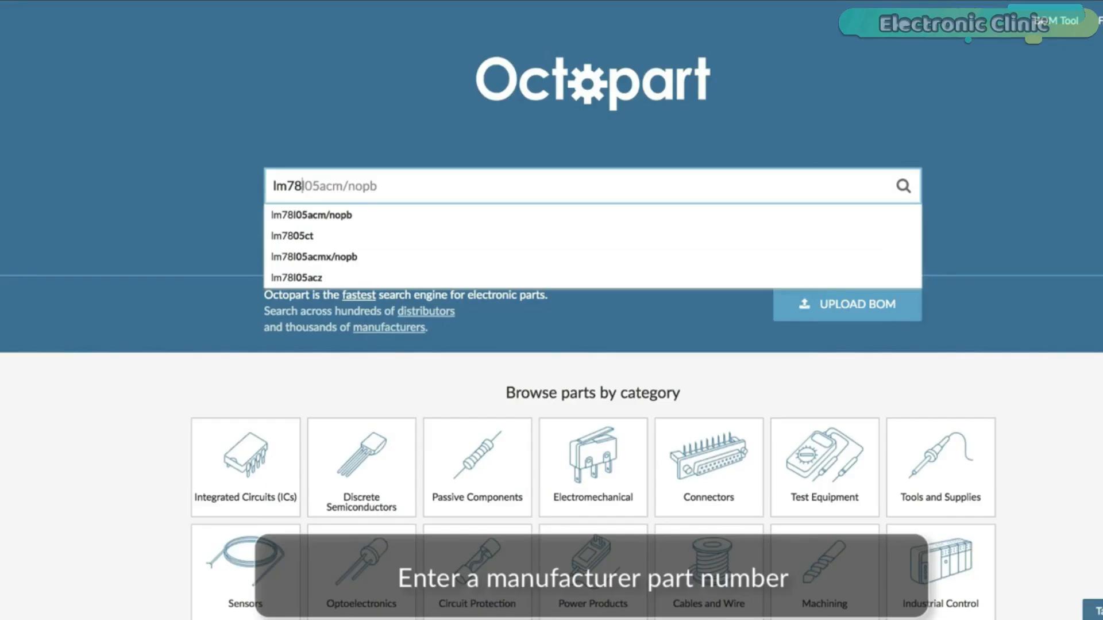
Step: Search for LM7805CT by choosing the 'lm7805ct' suggestion for the typed 'lm78'
{"action": "left_click", "coordinate": [291, 235]}
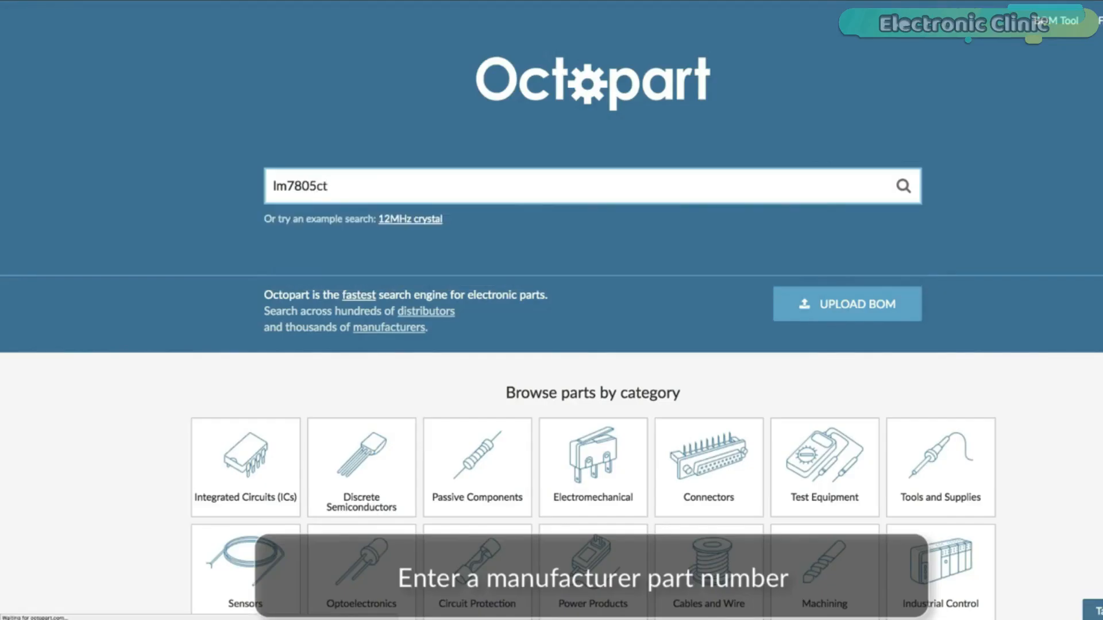